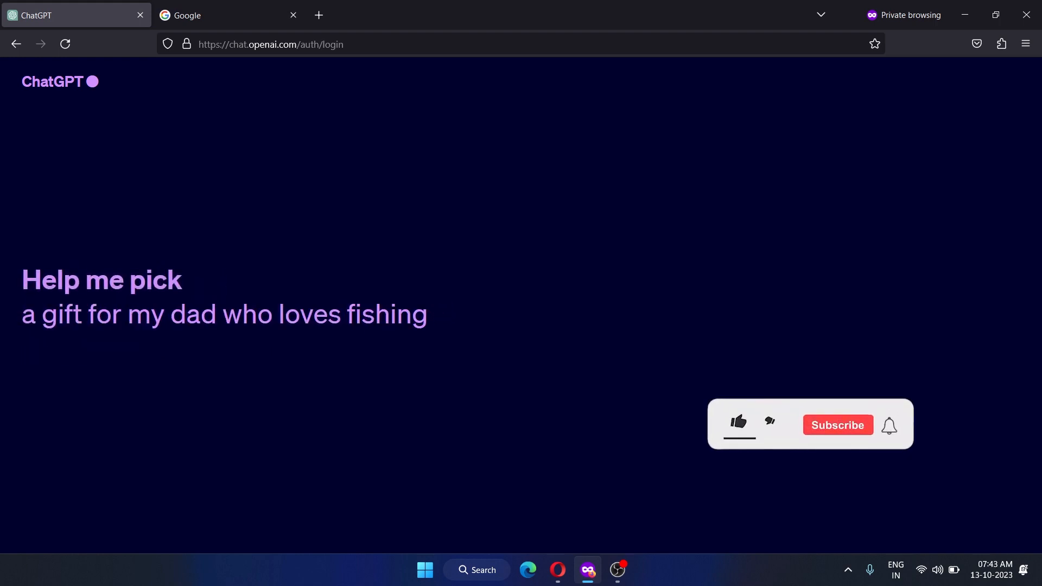
Search Google for 'chatgpt down ebuzzpro' to list eBuzzPro's ChatGPT status tracker
click(737, 422)
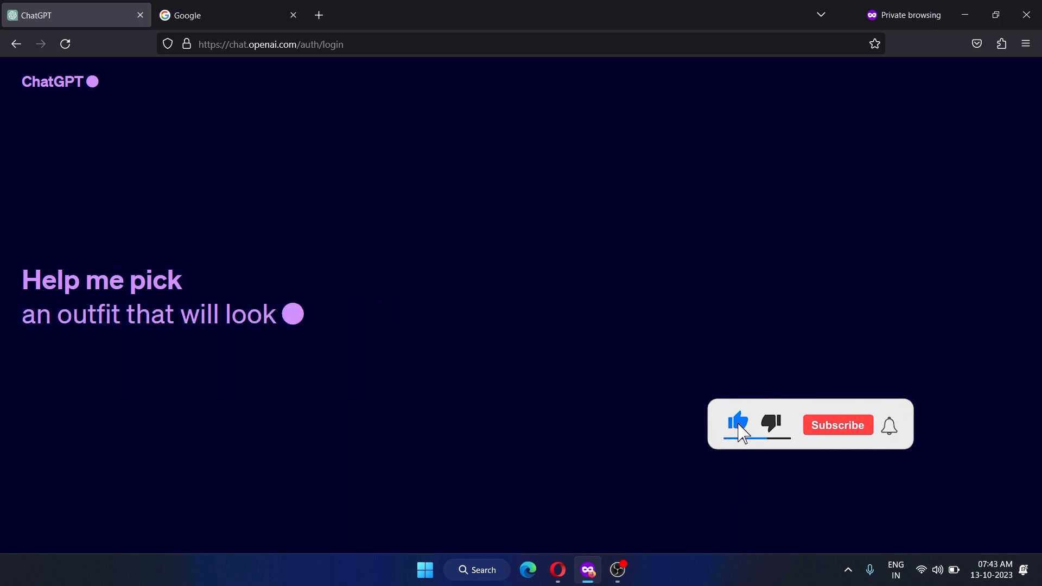
click(836, 425)
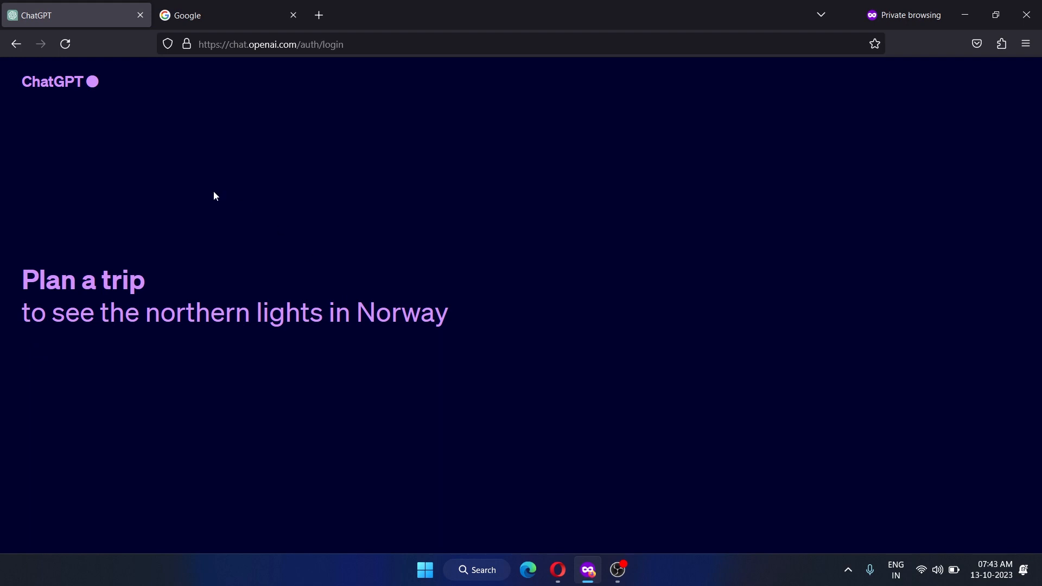
click(225, 14)
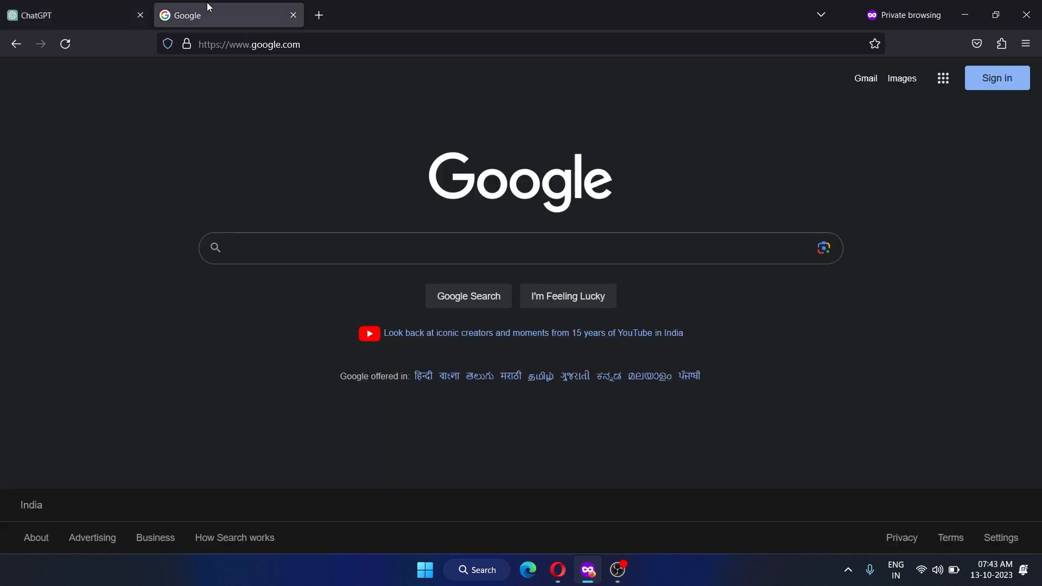
text(chatgpt down ebuzzpro)
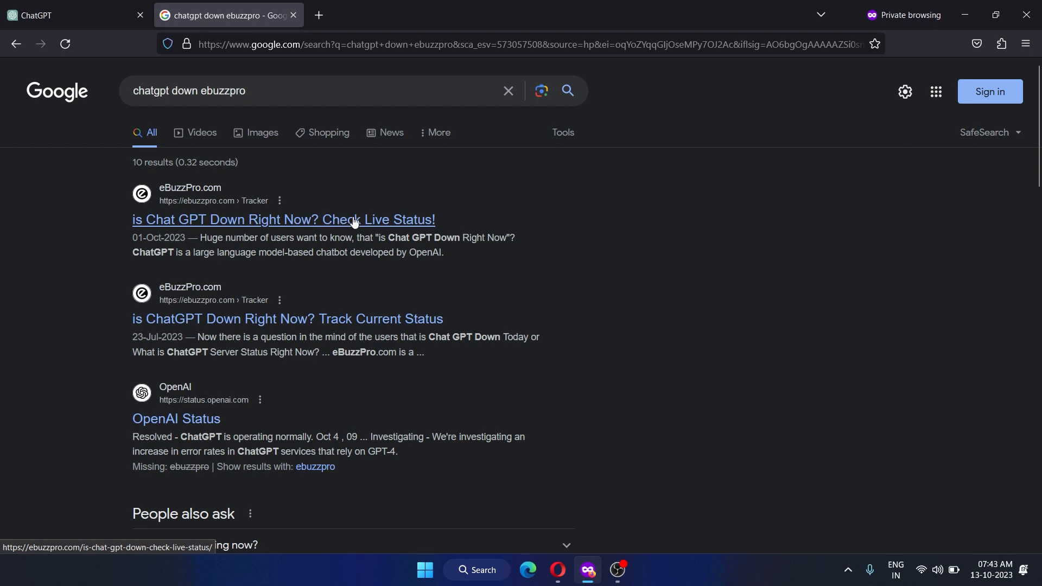
mouse_move(187, 198)
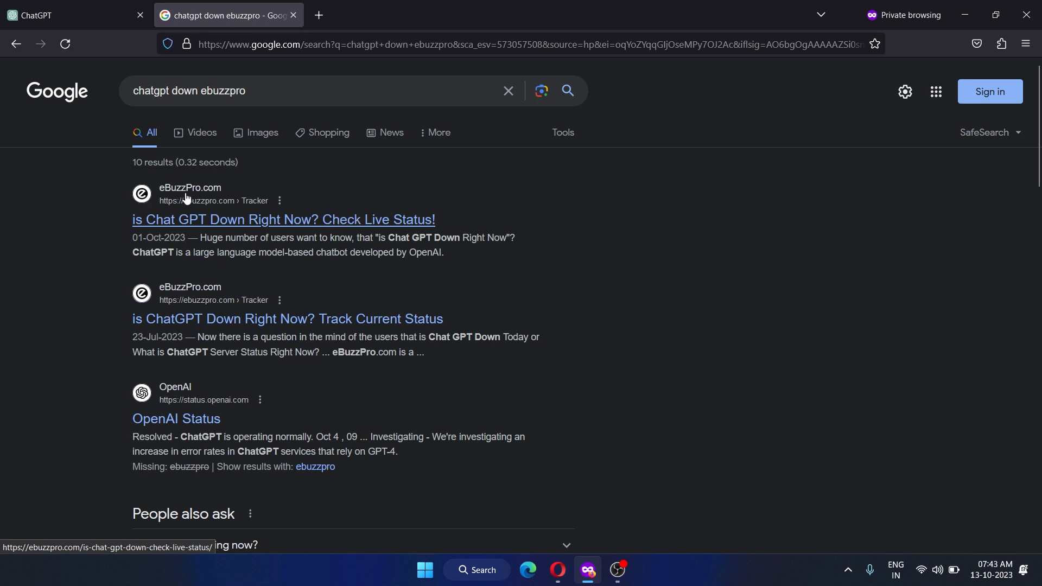
mouse_move(201, 222)
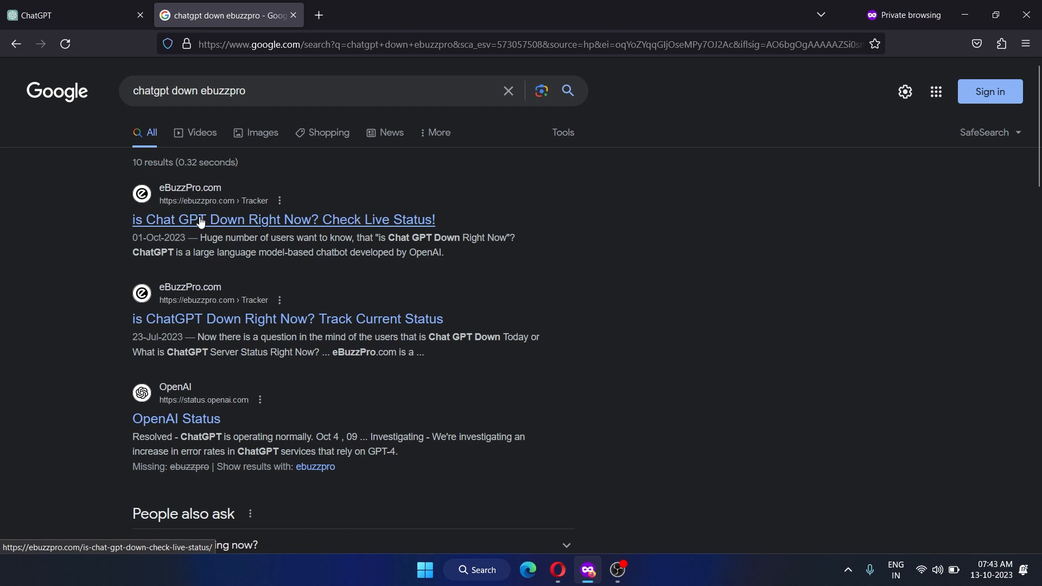
Open eBuzzPro's 'is Chat GPT Down Right Now?' article and scroll to the GPT-4/GPT-3.5 checks
click(284, 219)
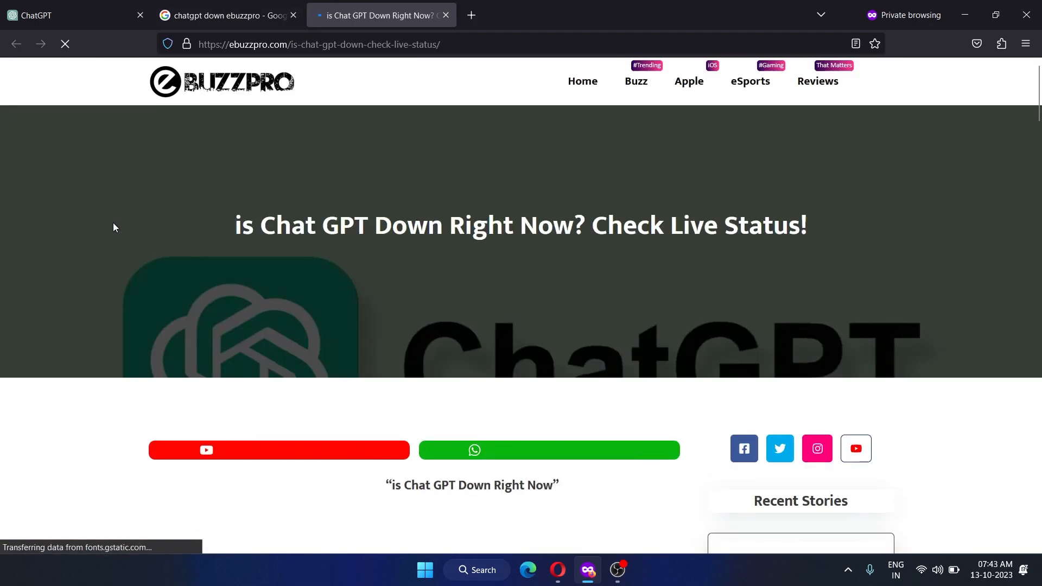
scroll(down, 3)
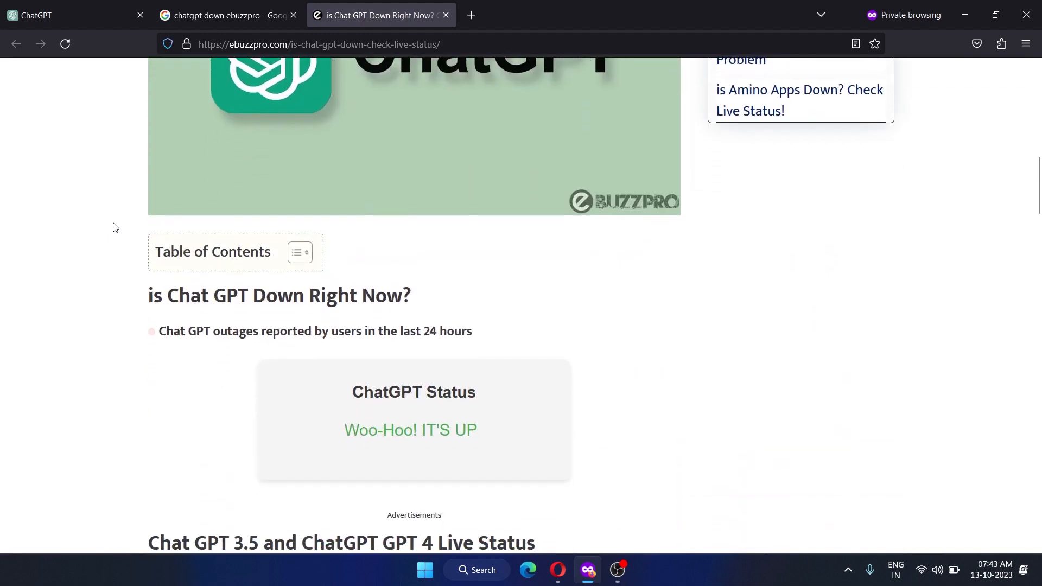
scroll(down, 3)
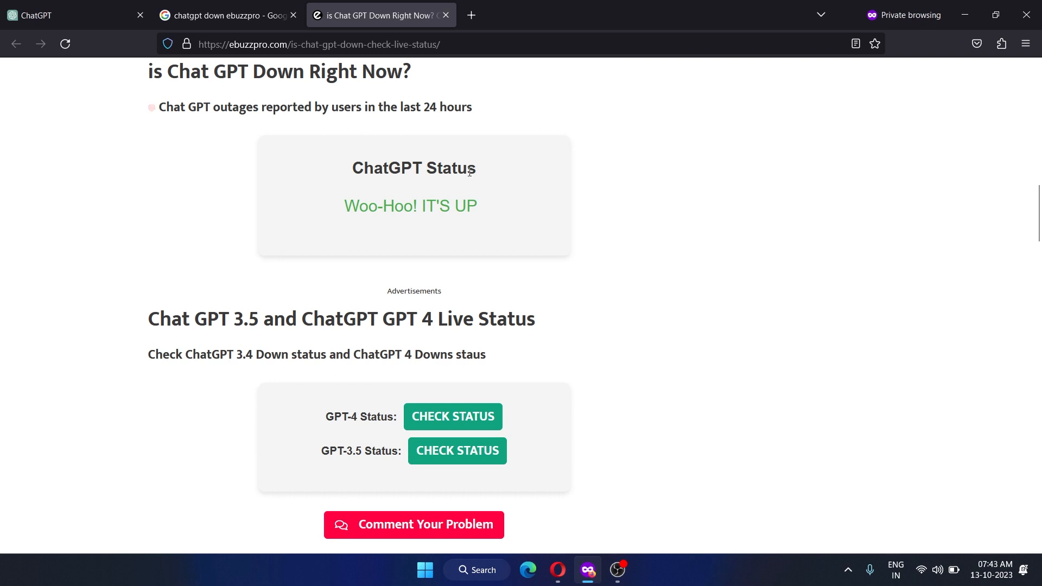
mouse_move(450, 230)
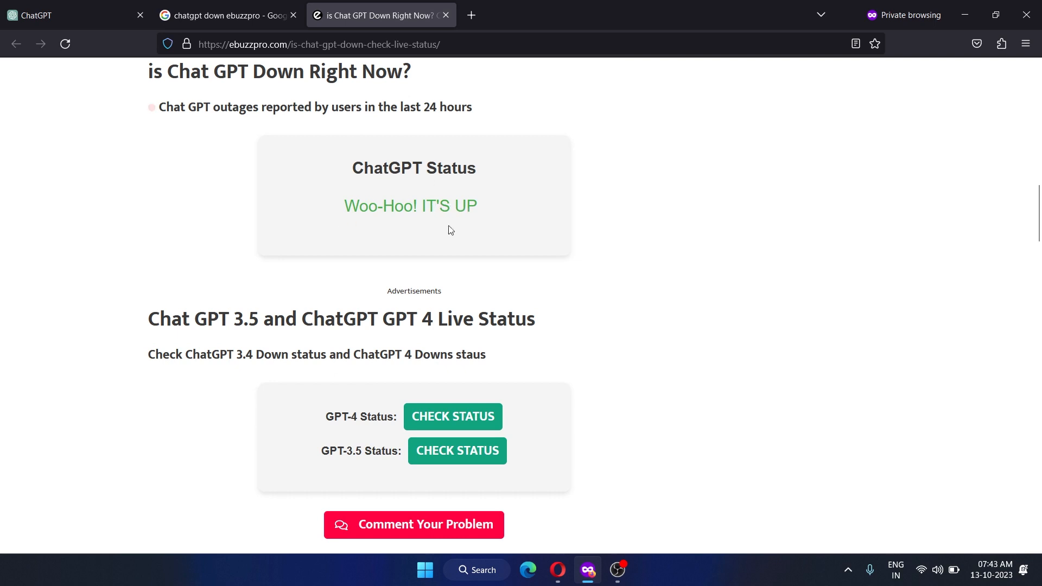
scroll(down, 3)
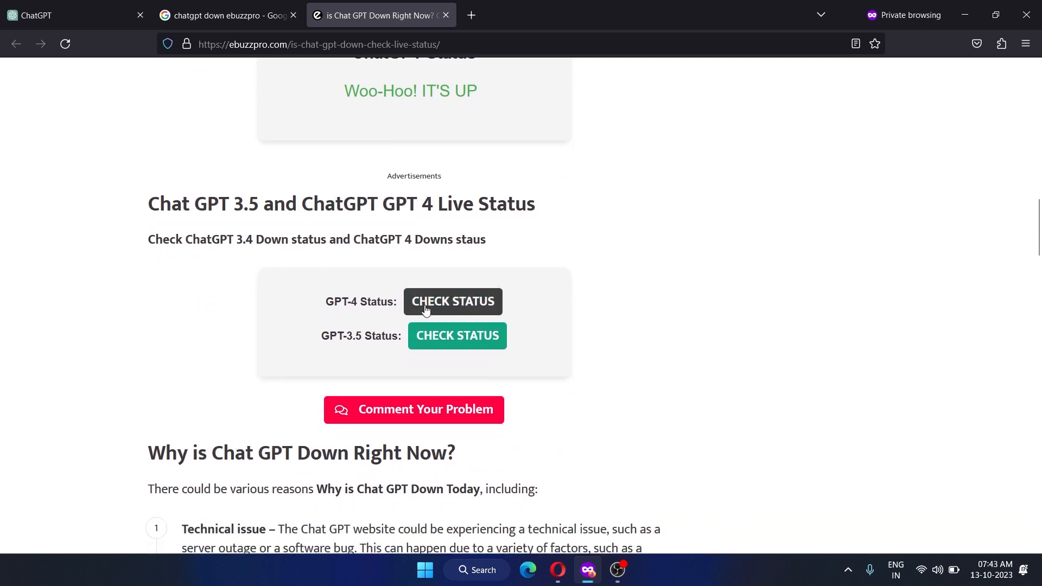
Run the CHECK STATUS checks for GPT-4 and GPT-3.5
click(453, 301)
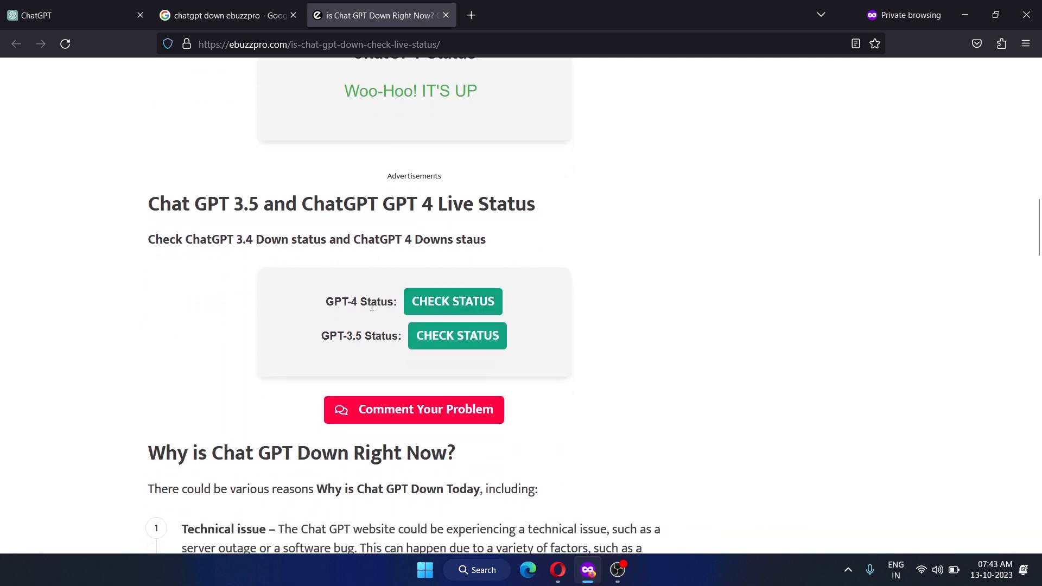
mouse_move(353, 348)
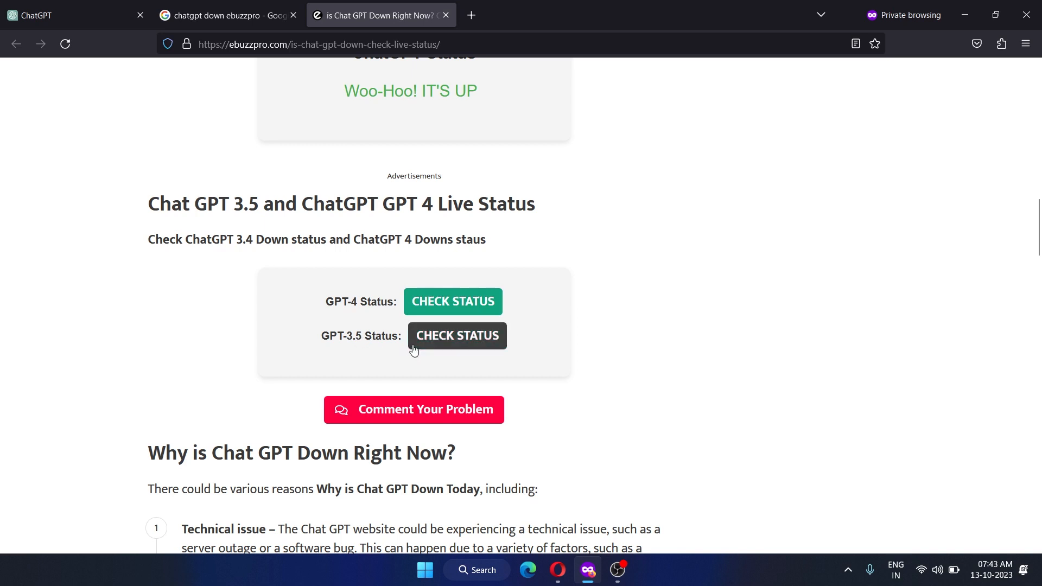
click(457, 335)
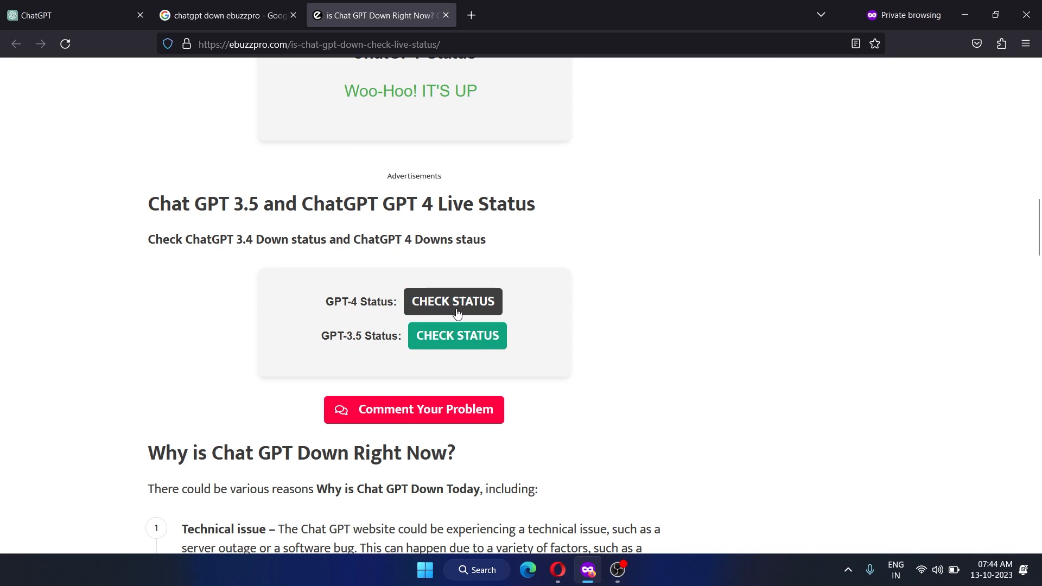
click(453, 301)
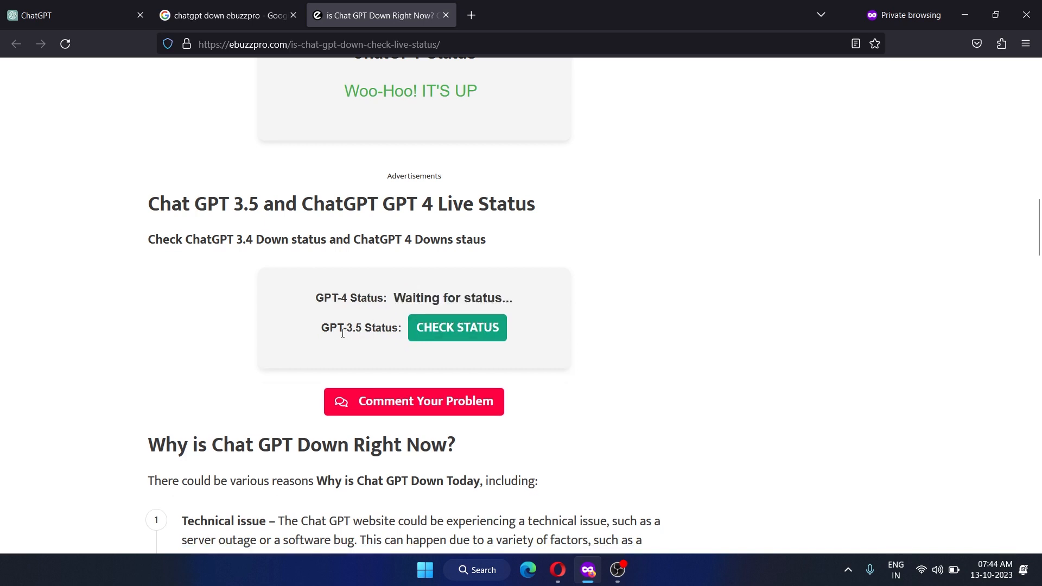
mouse_move(371, 329)
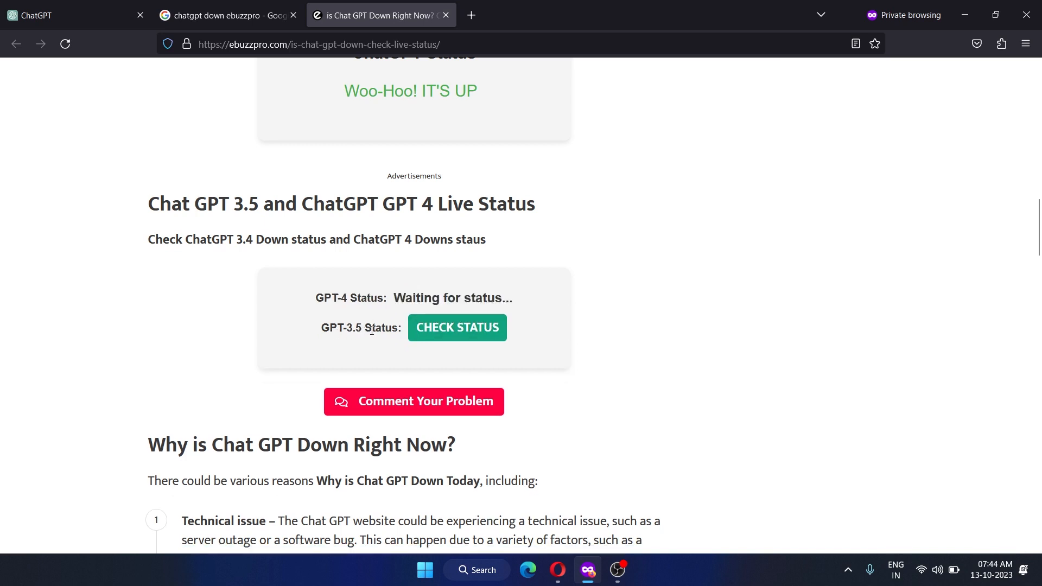
click(457, 327)
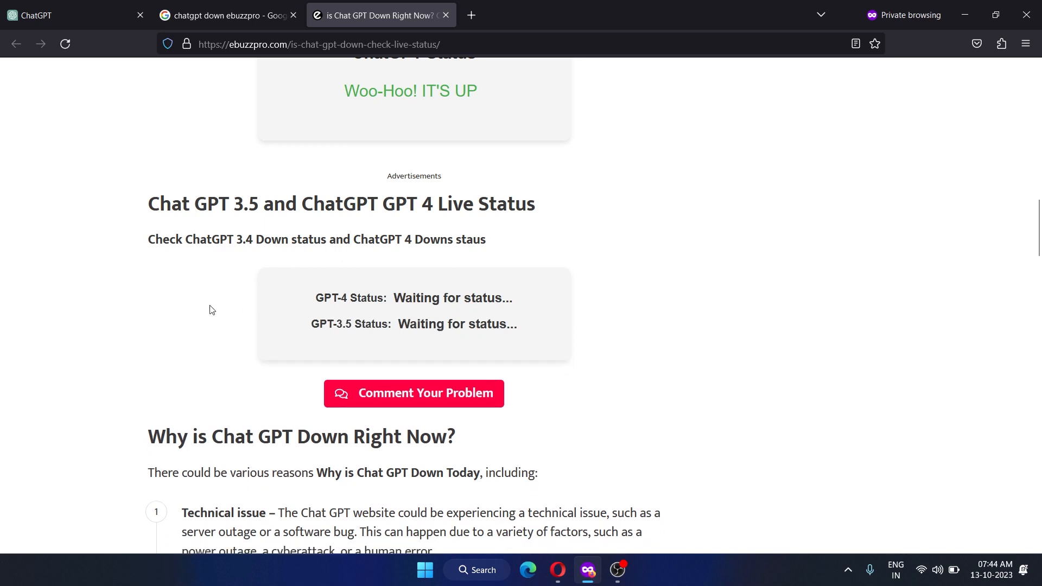
mouse_move(210, 310)
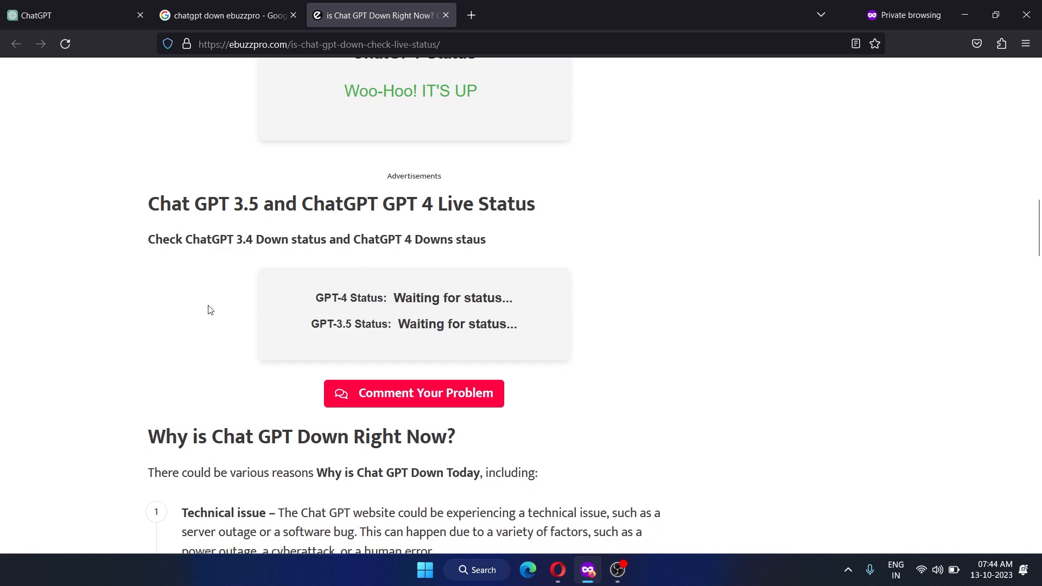
mouse_move(132, 305)
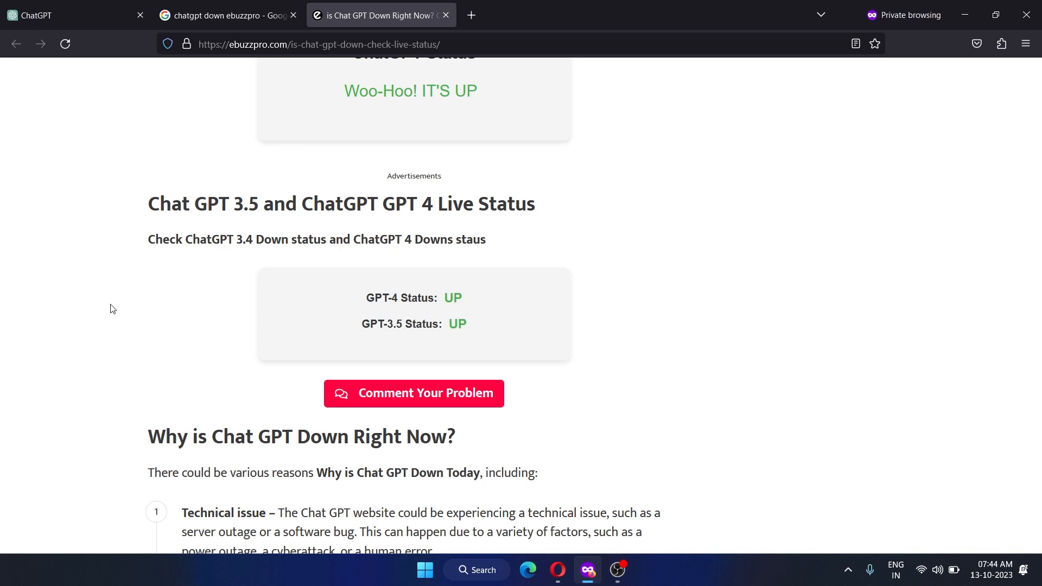
mouse_move(373, 310)
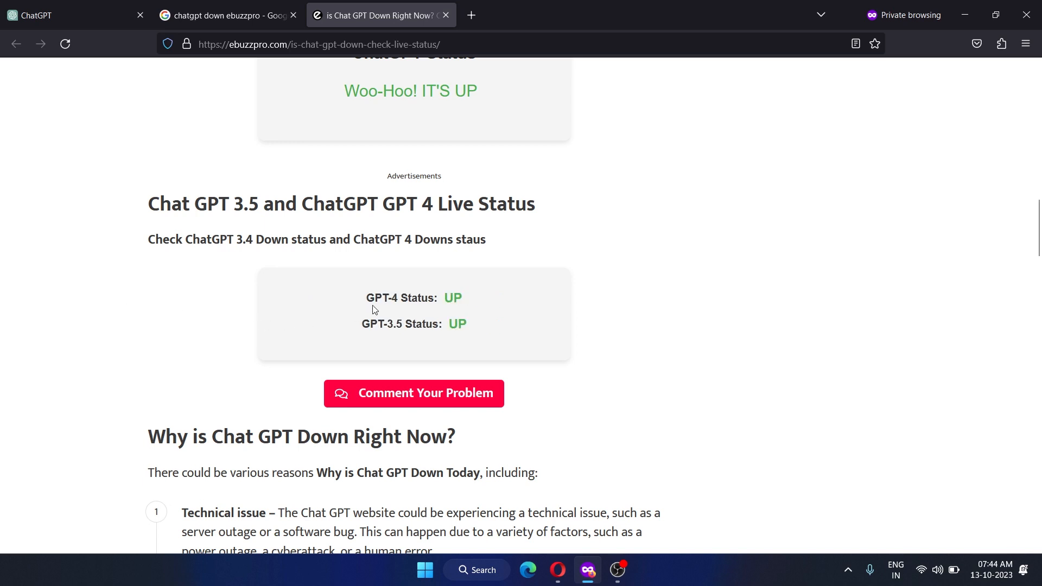
mouse_move(202, 319)
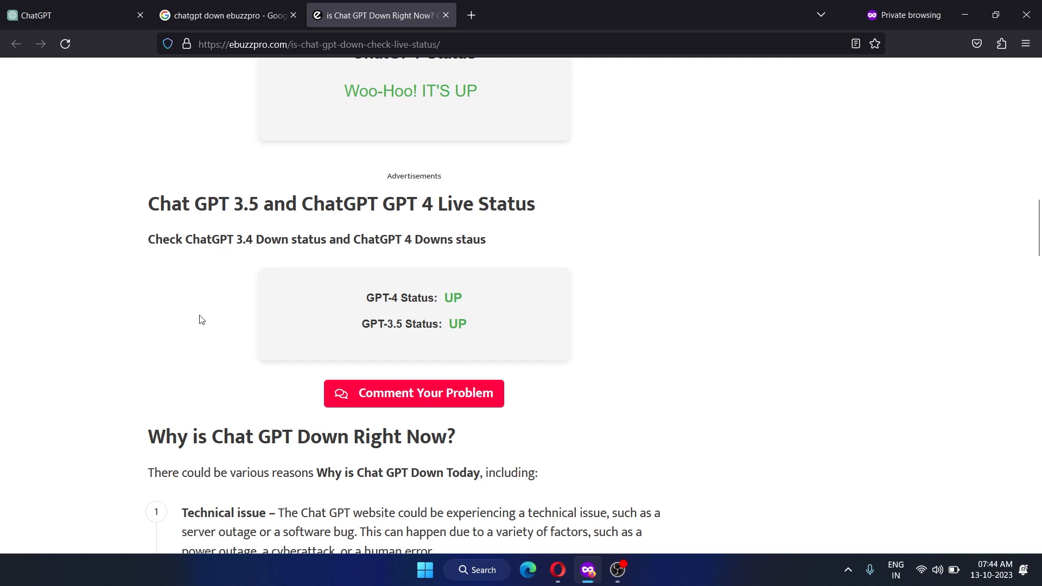
scroll(down, 3)
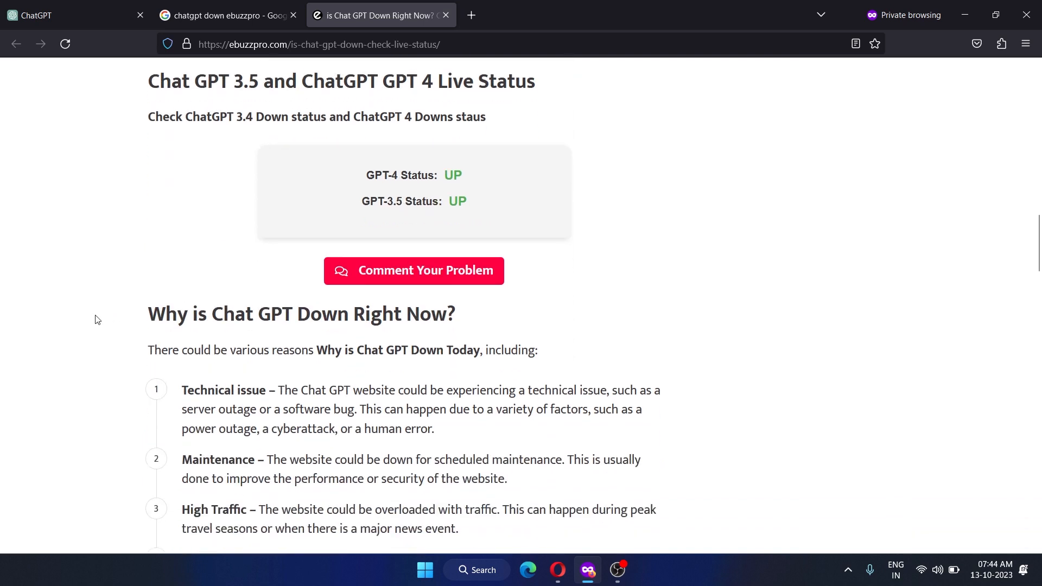
mouse_move(422, 279)
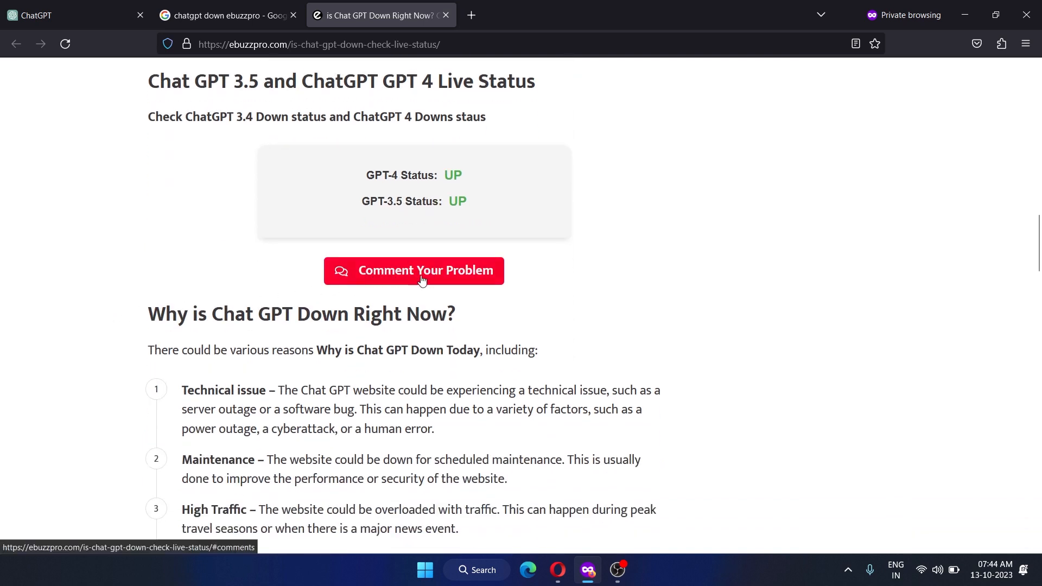
click(414, 270)
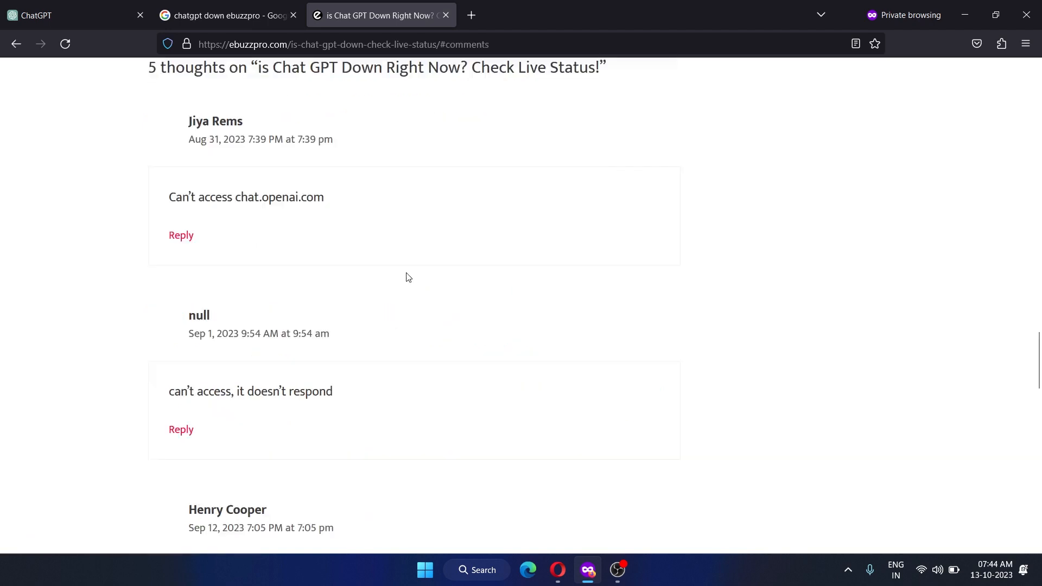
scroll(down, 3)
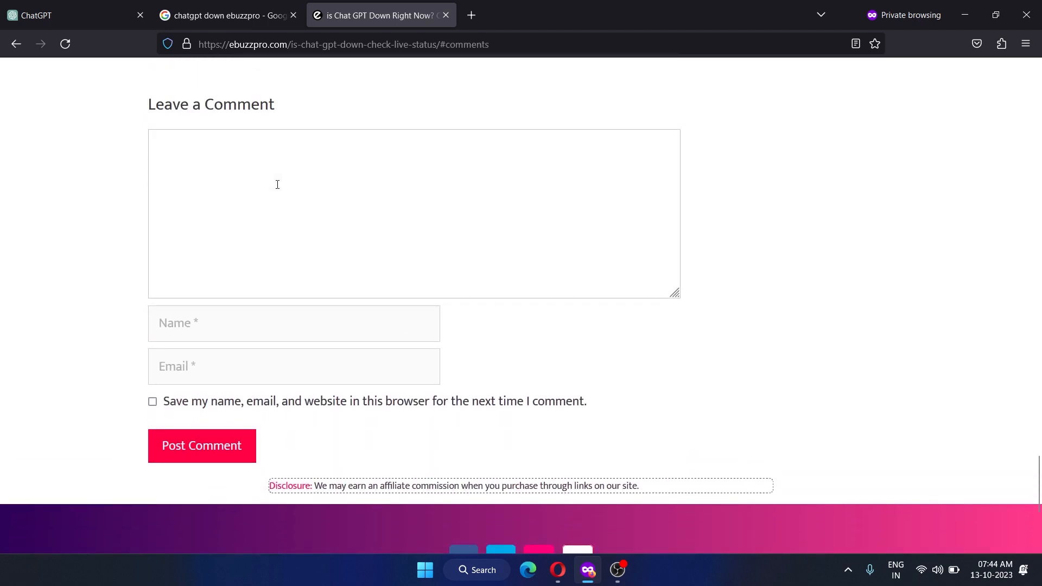
click(293, 322)
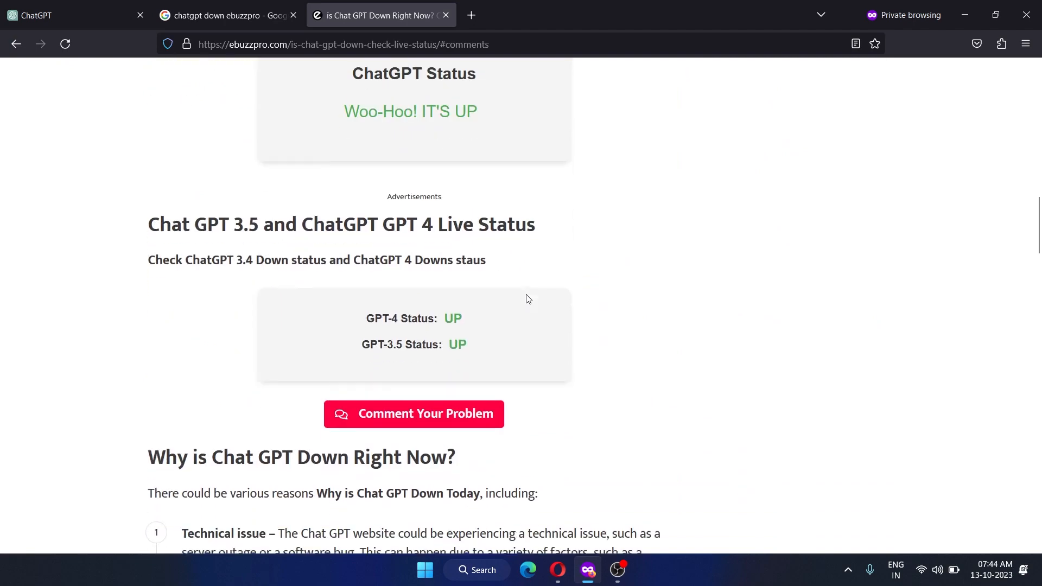
scroll(down, 3)
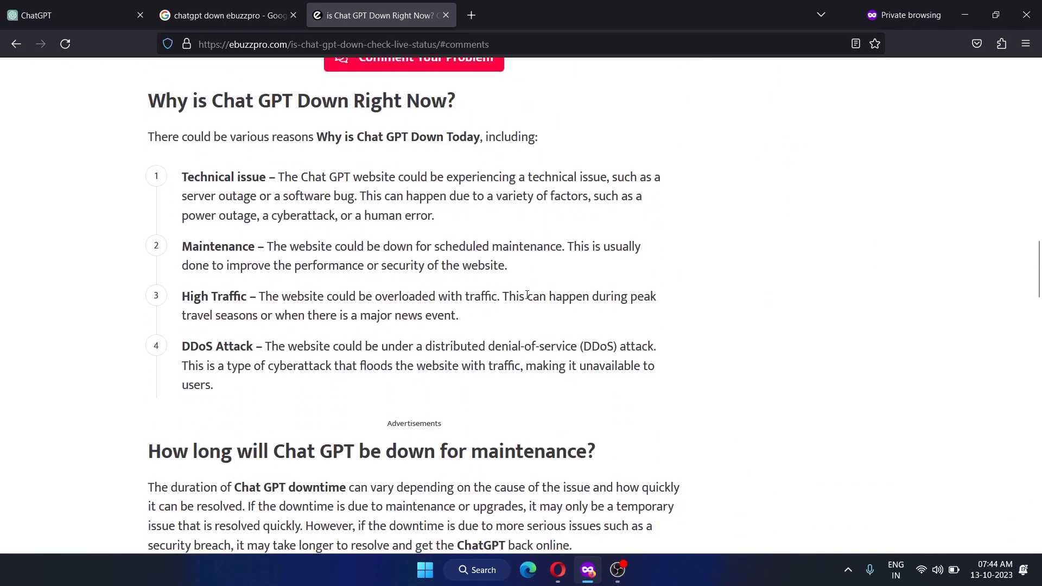
scroll(down, 3)
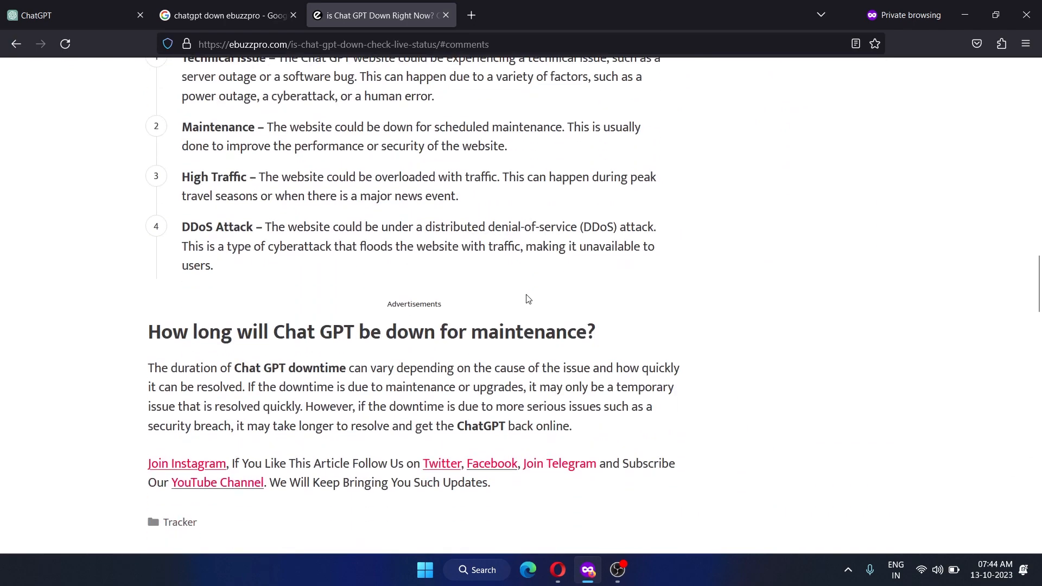